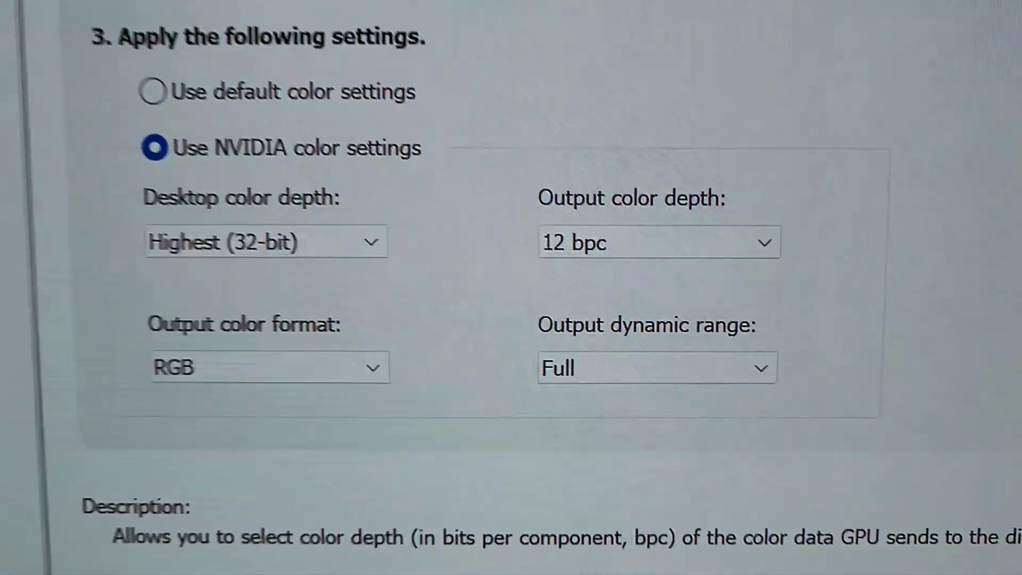
- Make display 2 the only screen showing the desktop and close Settings
{"action": "scroll", "scroll_direction": "up", "scroll_amount": 3}
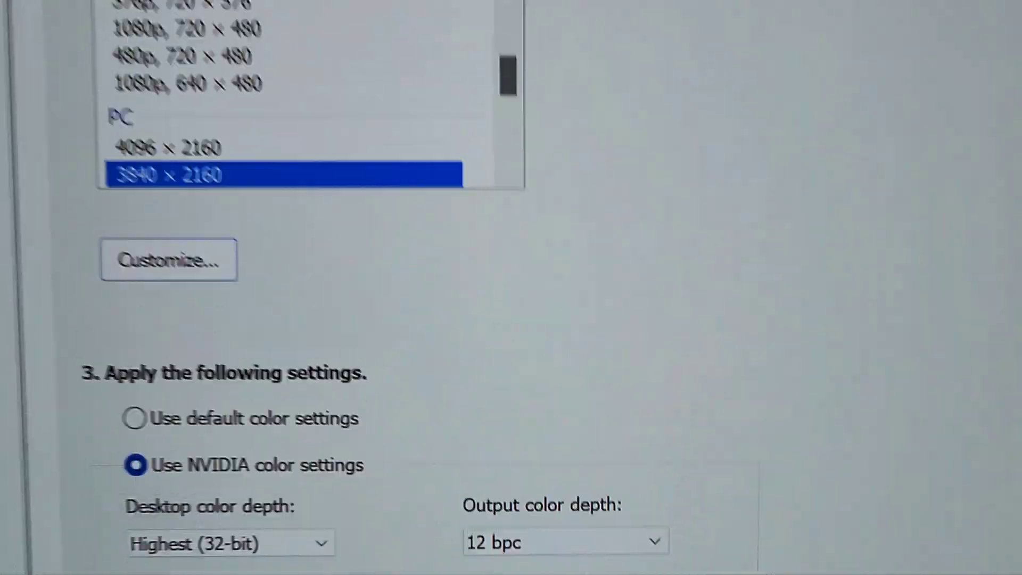
{"action": "scroll", "scroll_direction": "up", "scroll_amount": 3}
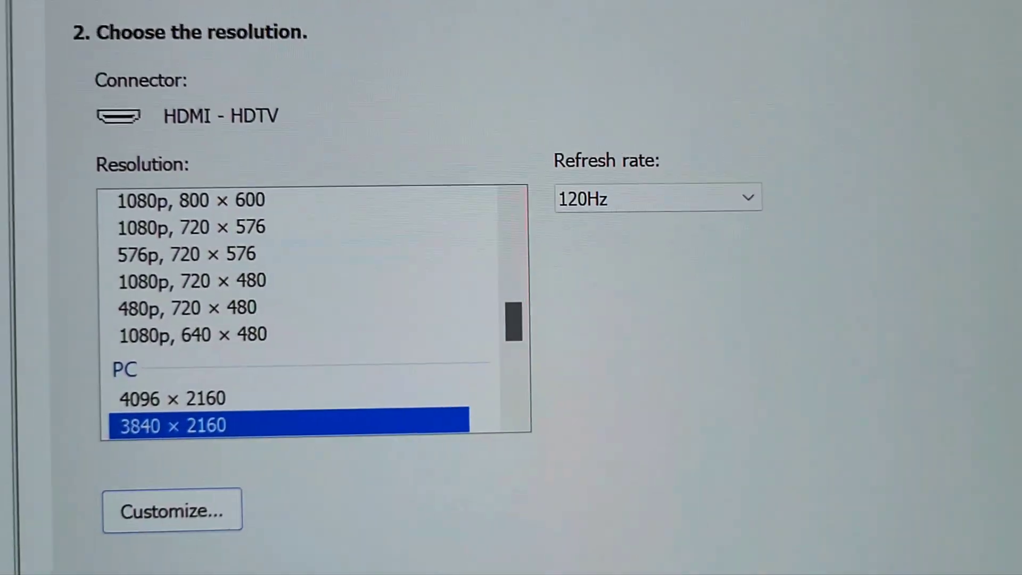
{"action": "scroll", "scroll_direction": "down", "scroll_amount": 3}
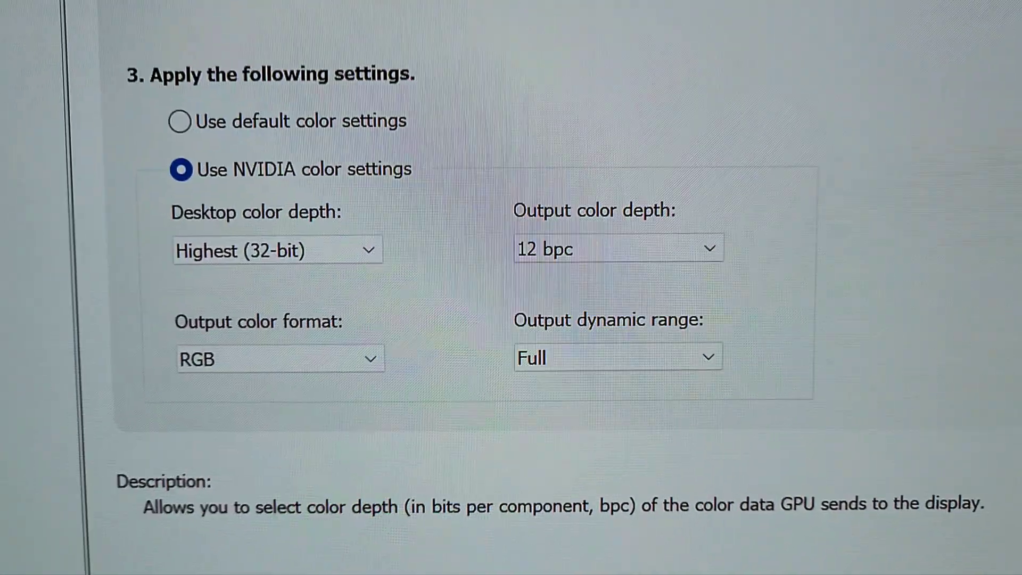
{"action": "scroll", "scroll_direction": "up", "scroll_amount": 3}
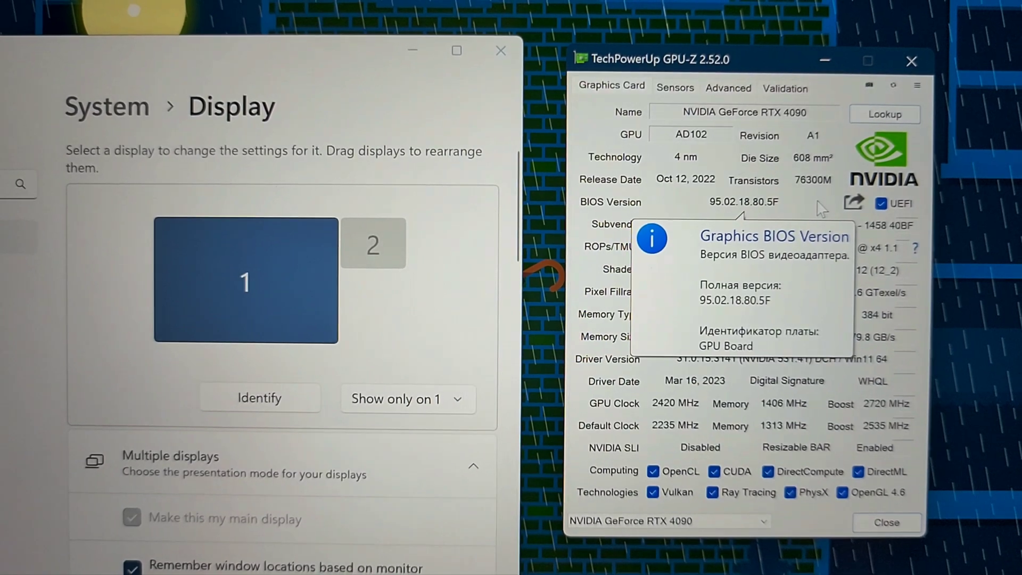
{"action": "mouse_move", "coordinate": [902, 319]}
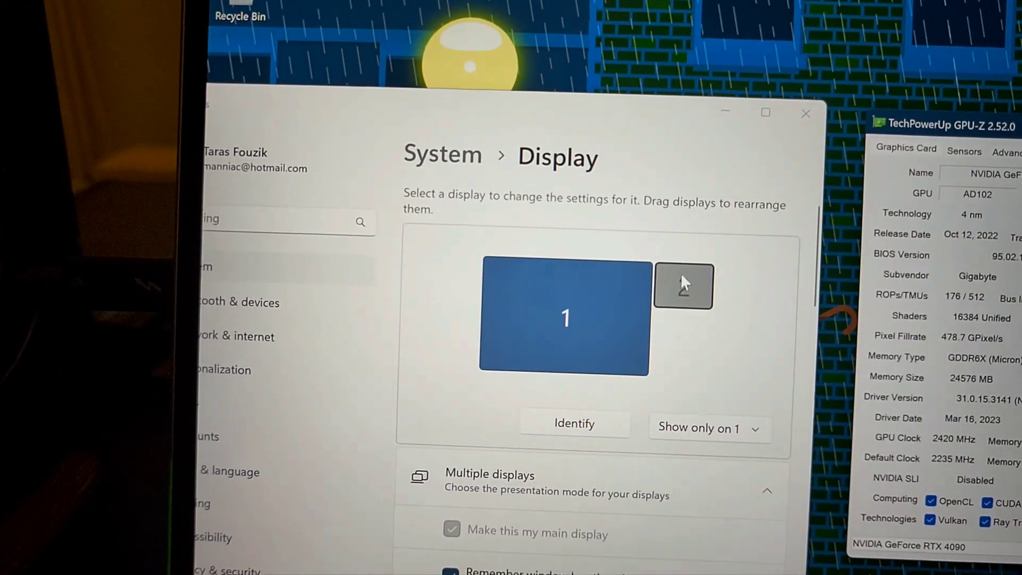
{"action": "left_click", "coordinate": [699, 428]}
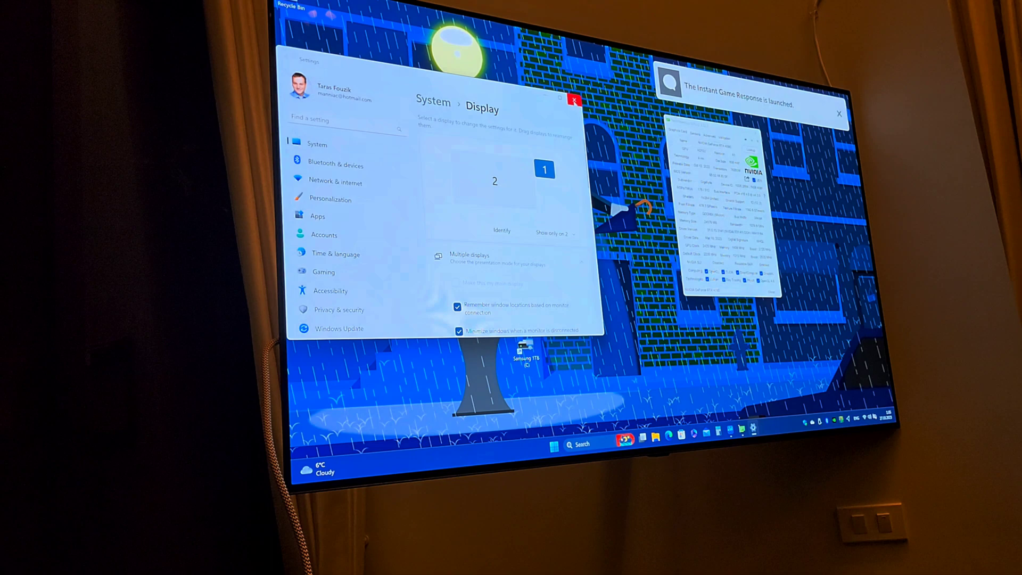
{"action": "left_click", "coordinate": [574, 102]}
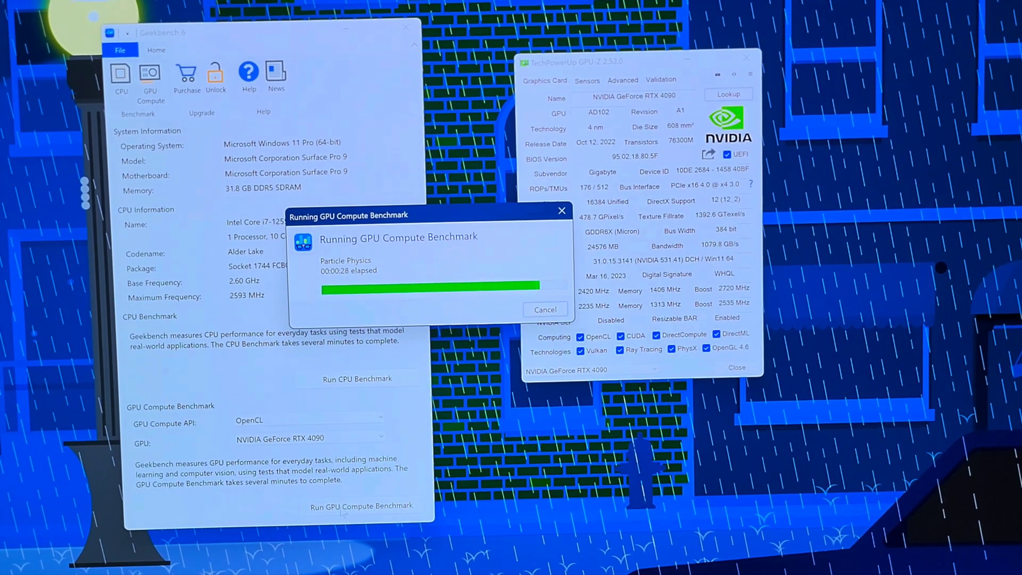
- Run the OpenCL GPU Compute Benchmark on the NVIDIA GeForce RTX 4090
{"action": "left_click", "coordinate": [545, 310]}
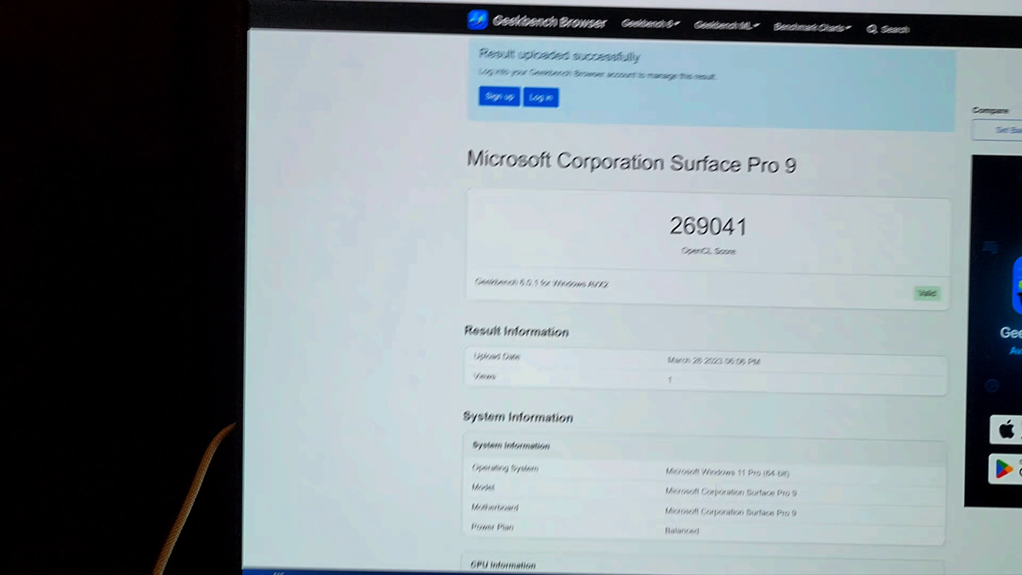
{"action": "scroll", "scroll_direction": "down", "scroll_amount": 3}
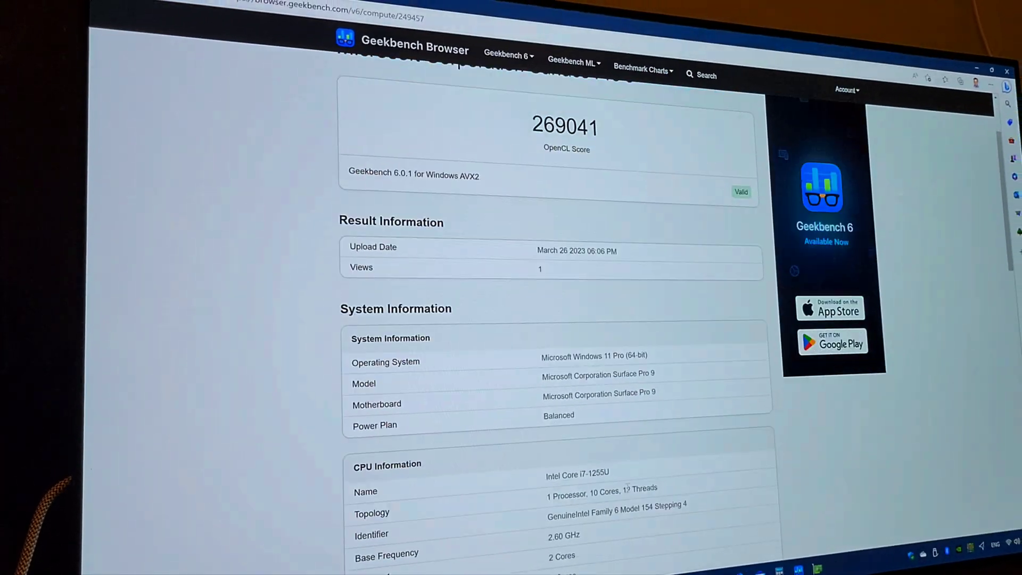
{"action": "scroll", "scroll_direction": "down", "scroll_amount": 3}
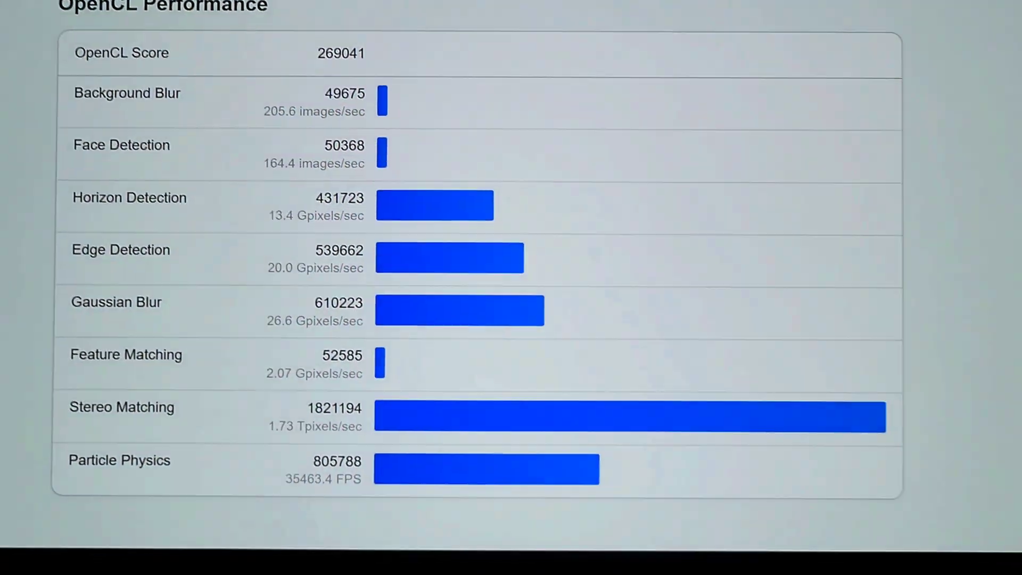
{"action": "scroll", "scroll_direction": "up", "scroll_amount": 3}
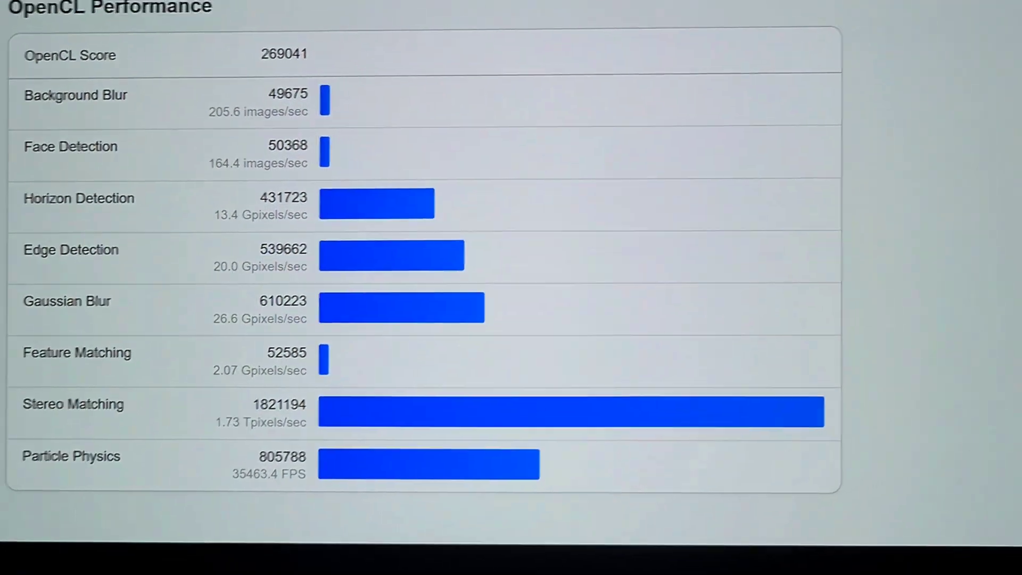
{"action": "scroll", "scroll_direction": "down", "scroll_amount": 3}
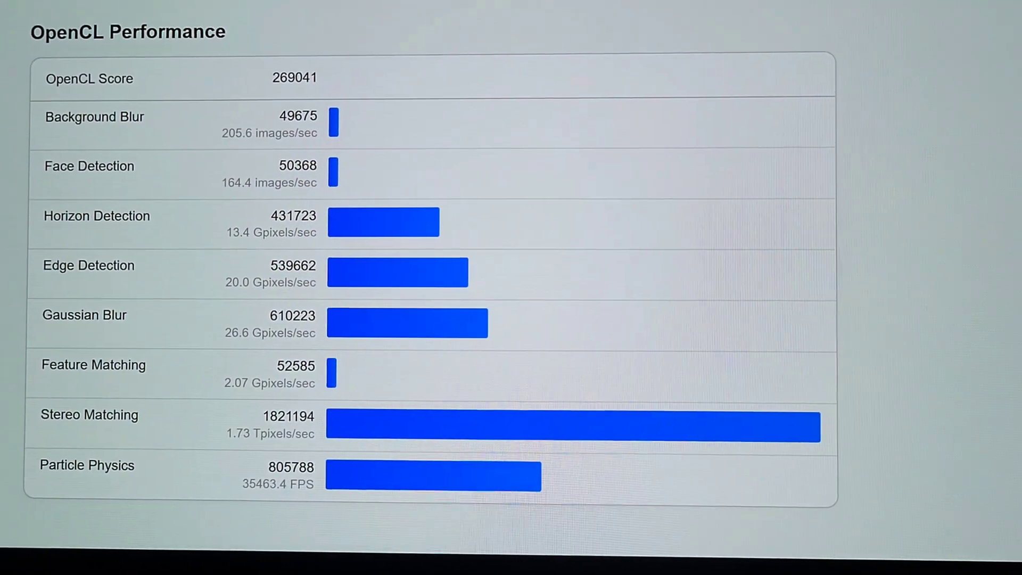
{"action": "scroll", "scroll_direction": "down", "scroll_amount": 3}
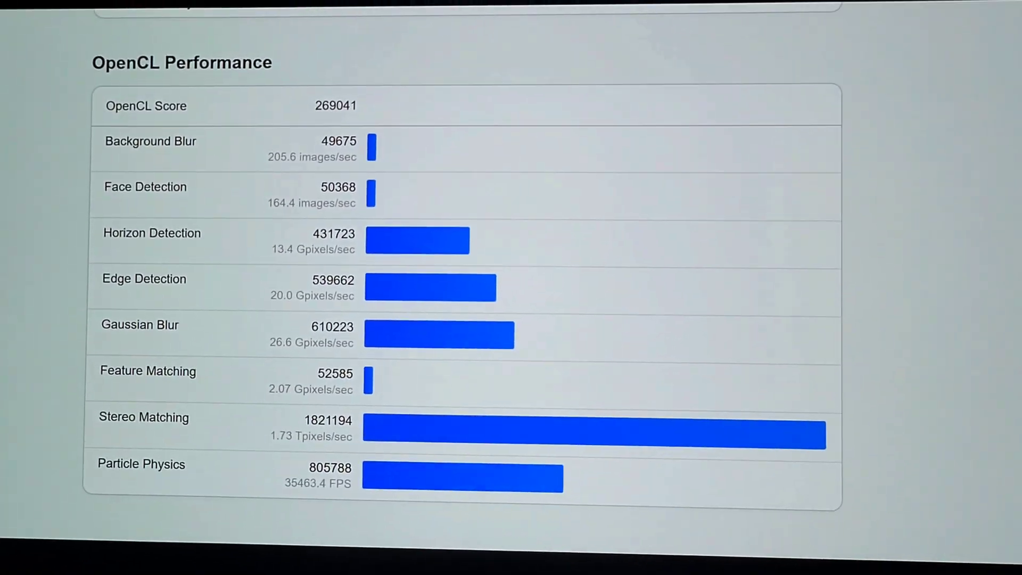
{"action": "scroll", "scroll_direction": "up", "scroll_amount": 3}
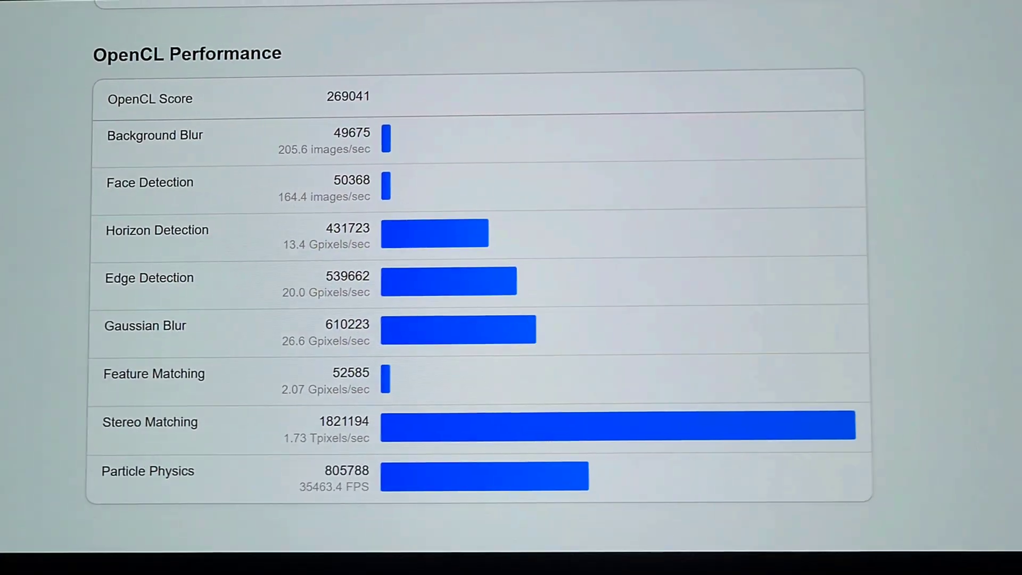
{"action": "scroll", "scroll_direction": "up", "scroll_amount": 3}
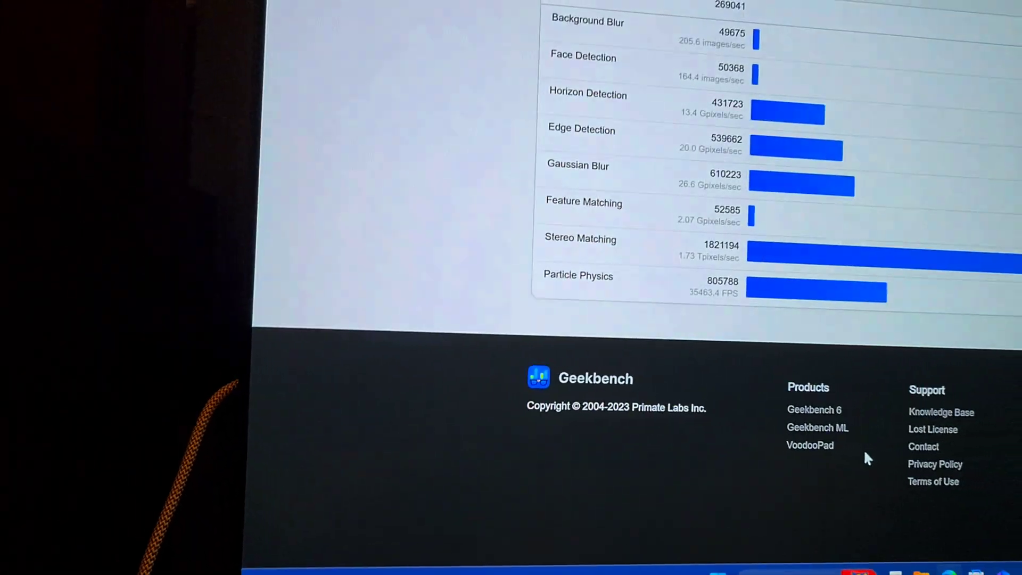
{"action": "scroll", "scroll_direction": "up", "scroll_amount": 3}
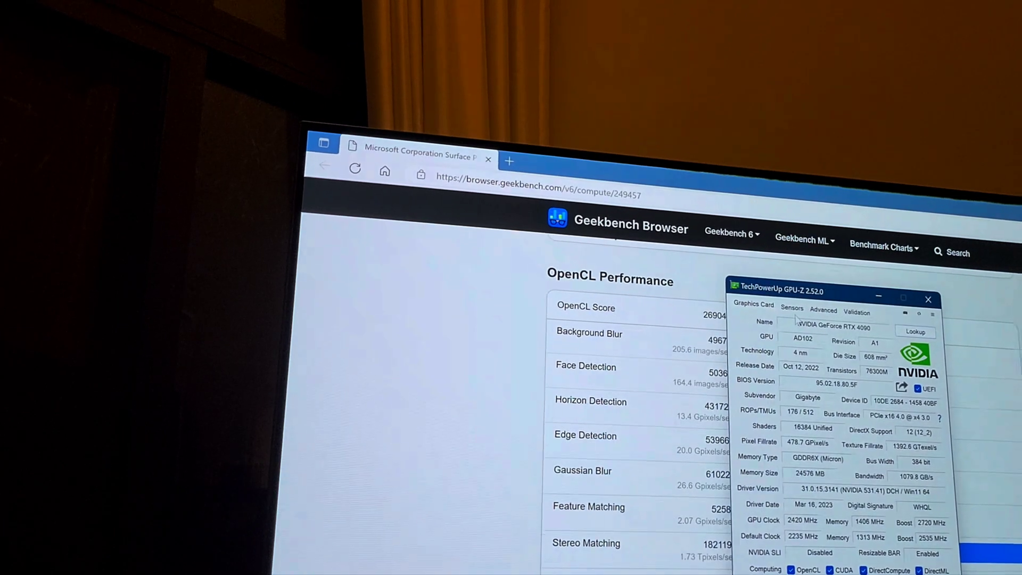
- Bring GPU-Z forward beside the OpenCL results and show the RTX 4090's live sensors
{"action": "left_click", "coordinate": [792, 307]}
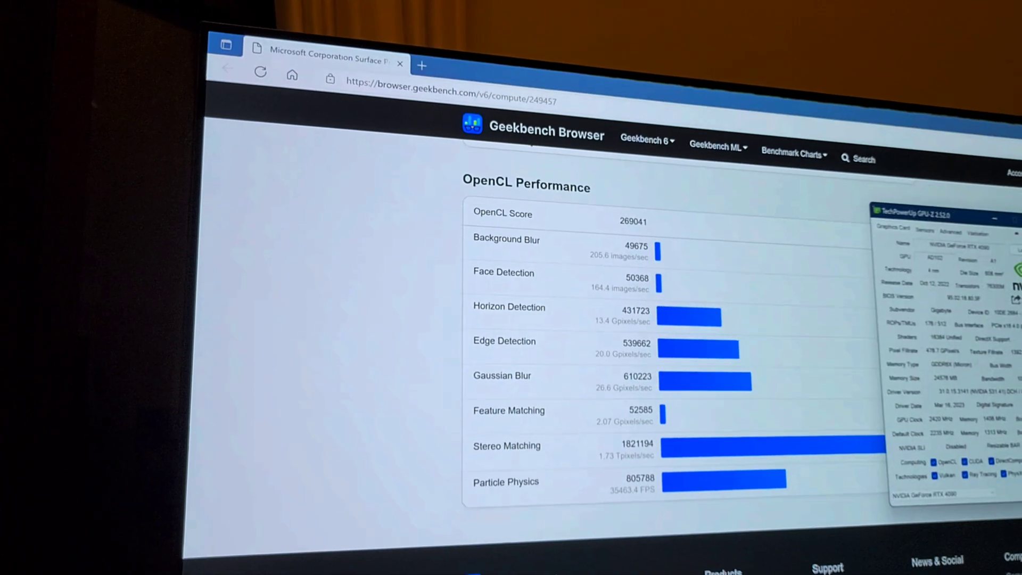
{"action": "scroll", "scroll_direction": "down", "scroll_amount": 3}
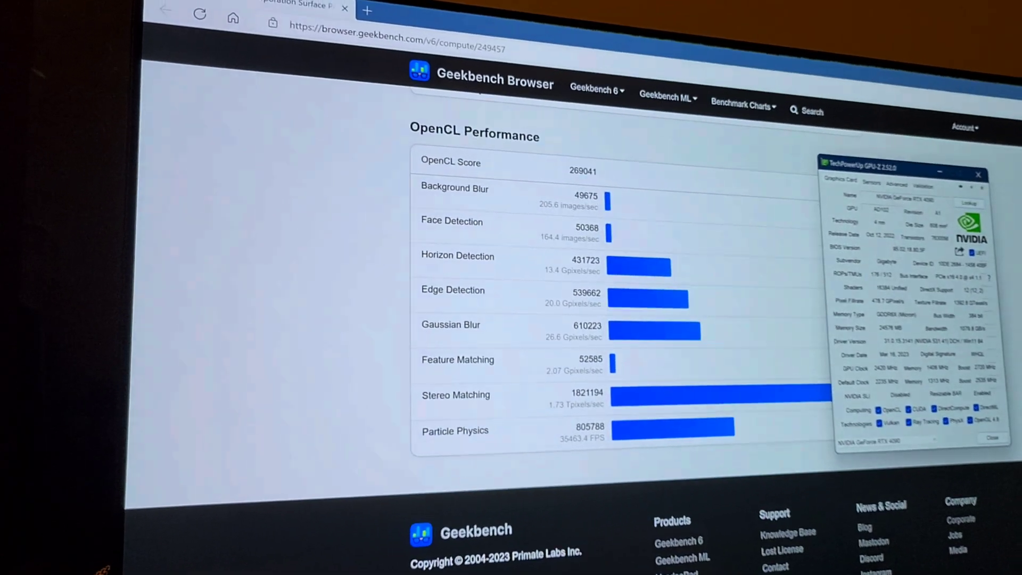
{"action": "left_click", "coordinate": [871, 182]}
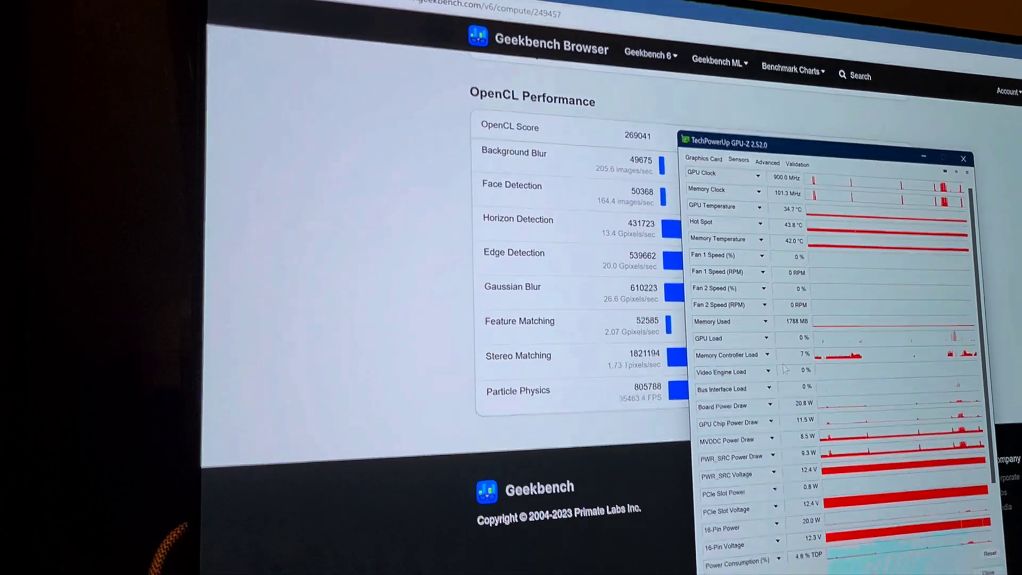
- Review the RTX 4090's sensor readings, then leave the 269041 OpenCL result page unobstructed
{"action": "scroll", "scroll_direction": "down", "scroll_amount": 3}
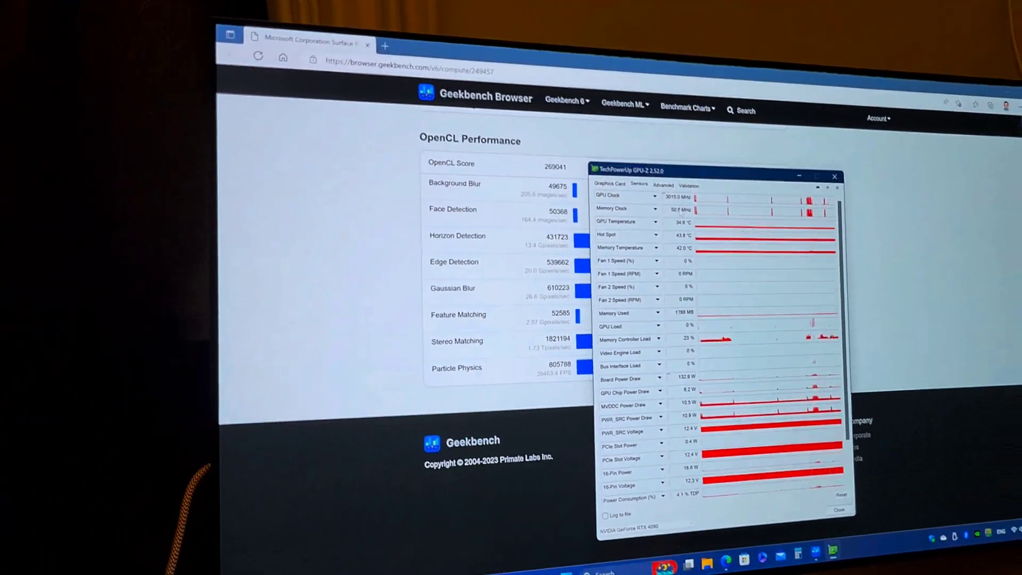
{"action": "scroll", "scroll_direction": "down", "scroll_amount": 3}
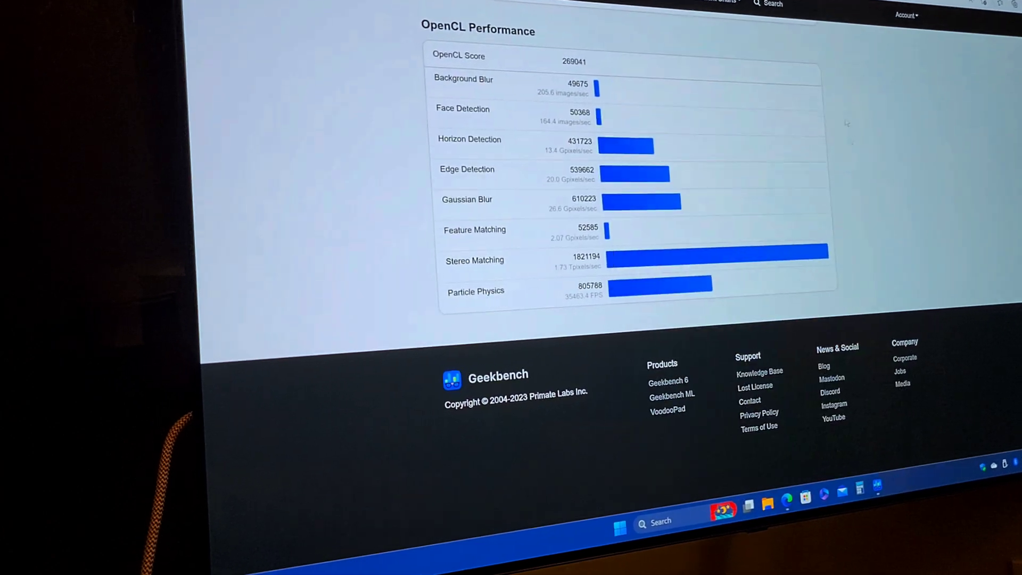
{"action": "scroll", "scroll_direction": "up", "scroll_amount": 3}
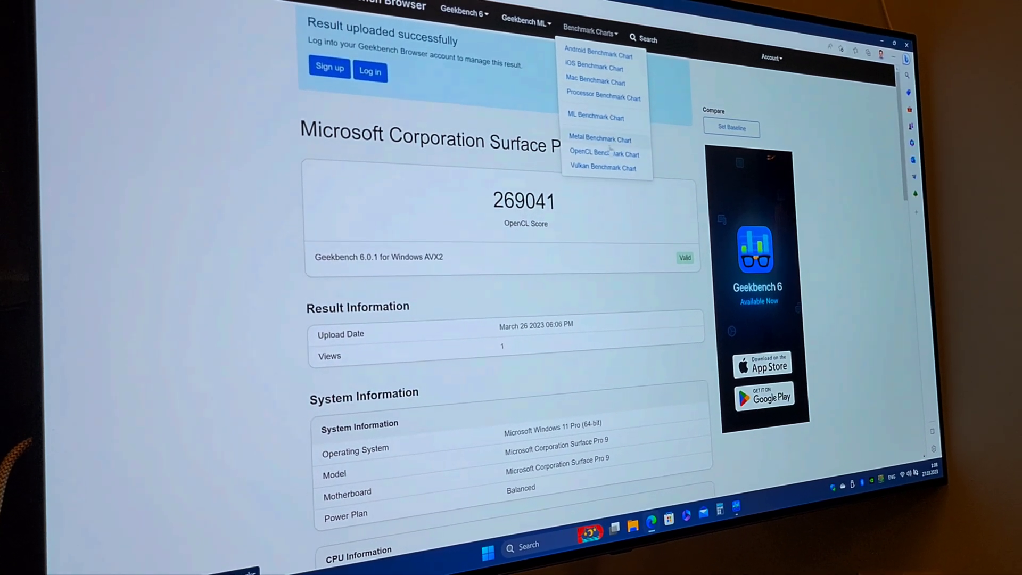
- Show the OpenCL Benchmark Chart led by the RTX 4090 at 327486 and browse the device list
{"action": "left_click", "coordinate": [603, 154]}
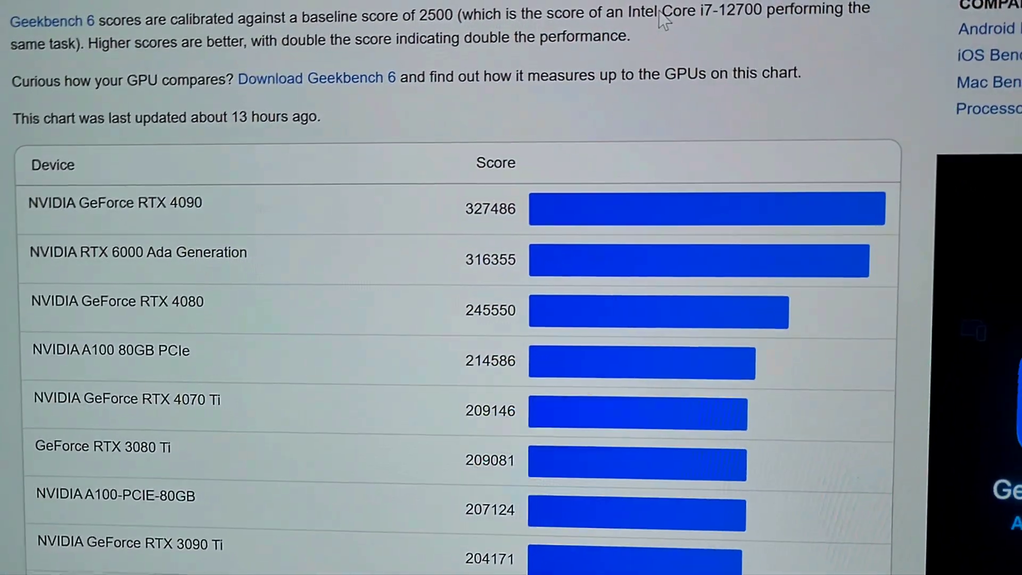
{"action": "scroll", "scroll_direction": "down", "scroll_amount": 3}
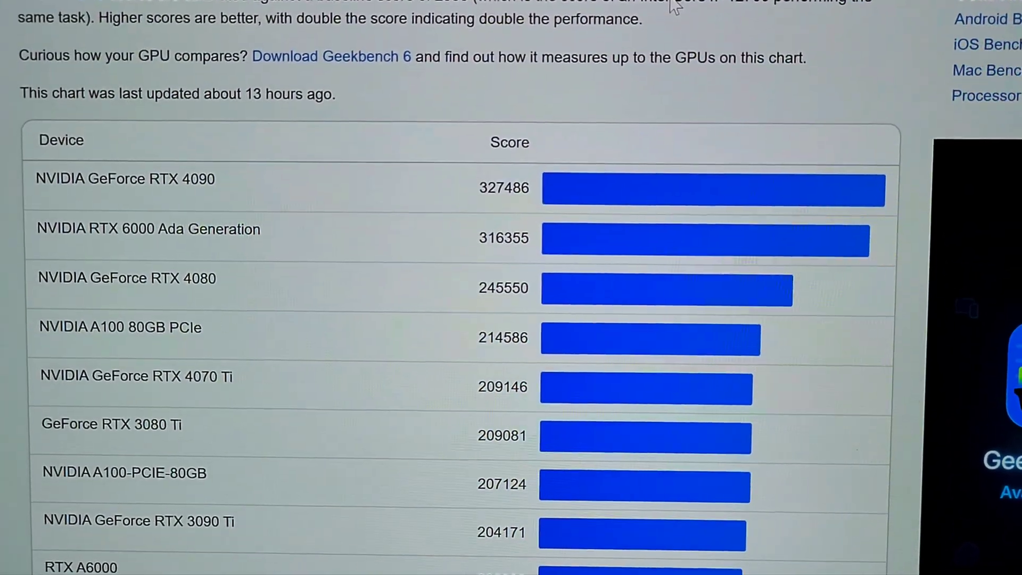
{"action": "scroll", "scroll_direction": "down", "scroll_amount": 3}
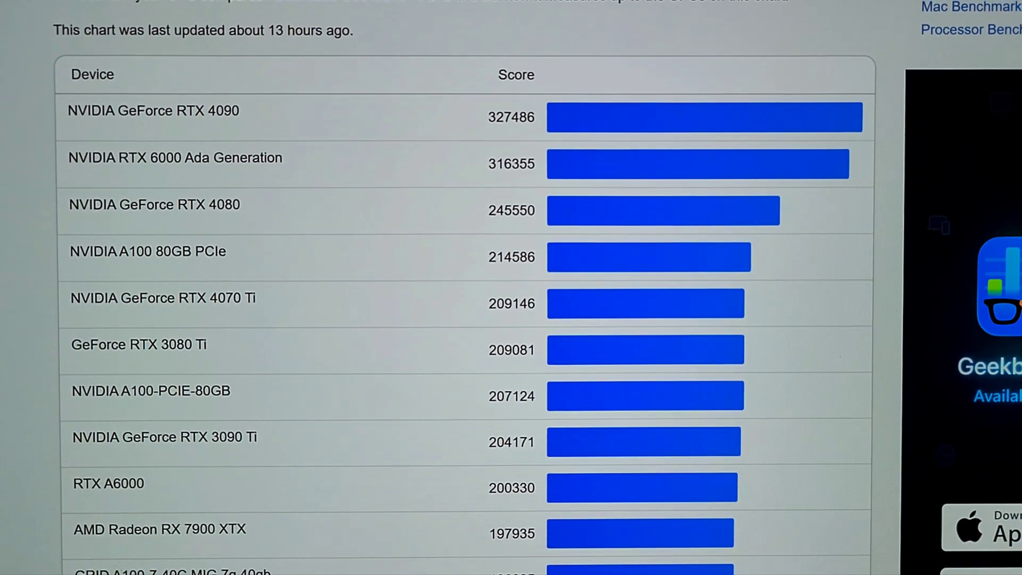
{"action": "scroll", "scroll_direction": "up", "scroll_amount": 3}
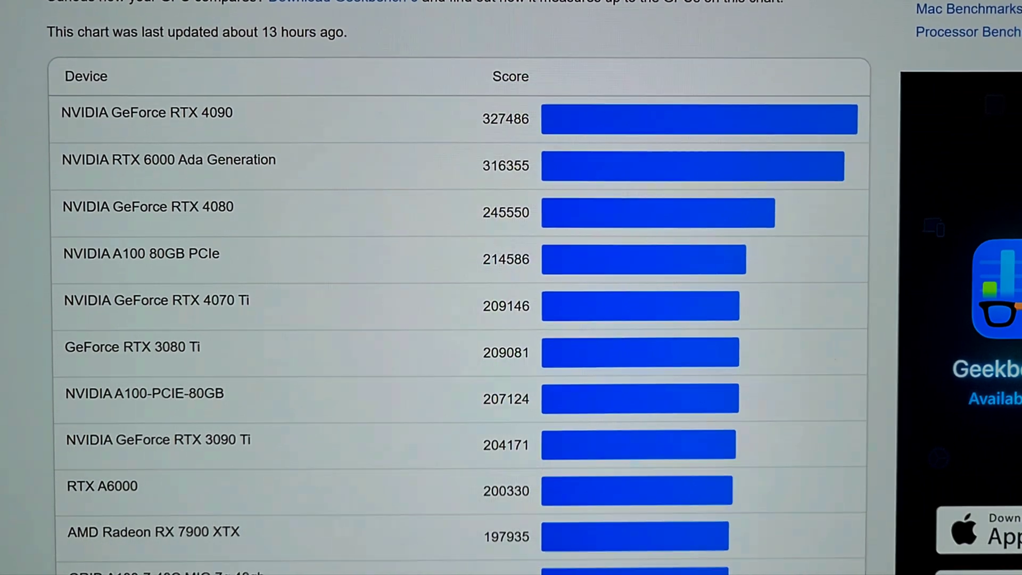
{"action": "scroll", "scroll_direction": "down", "scroll_amount": 3}
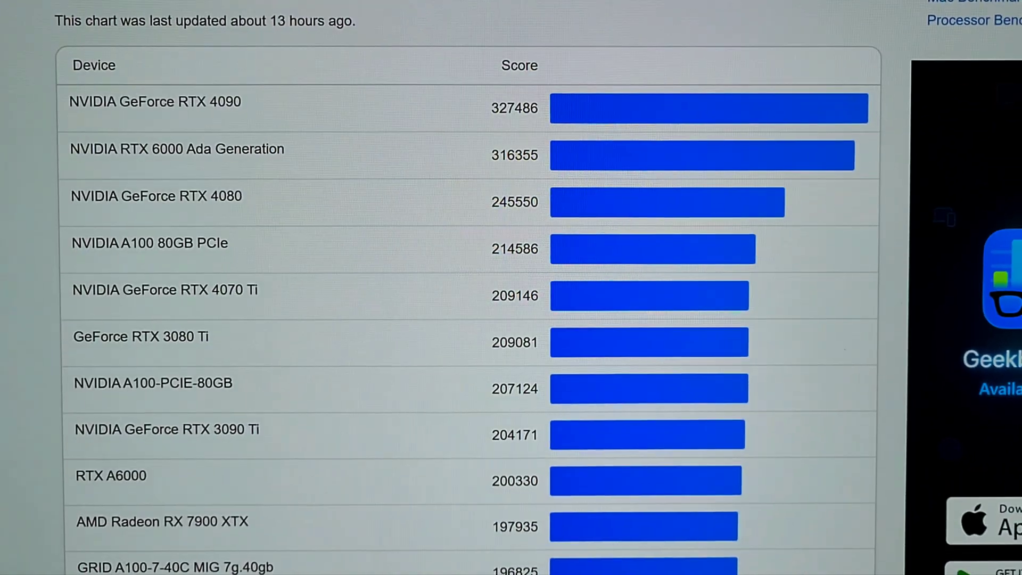